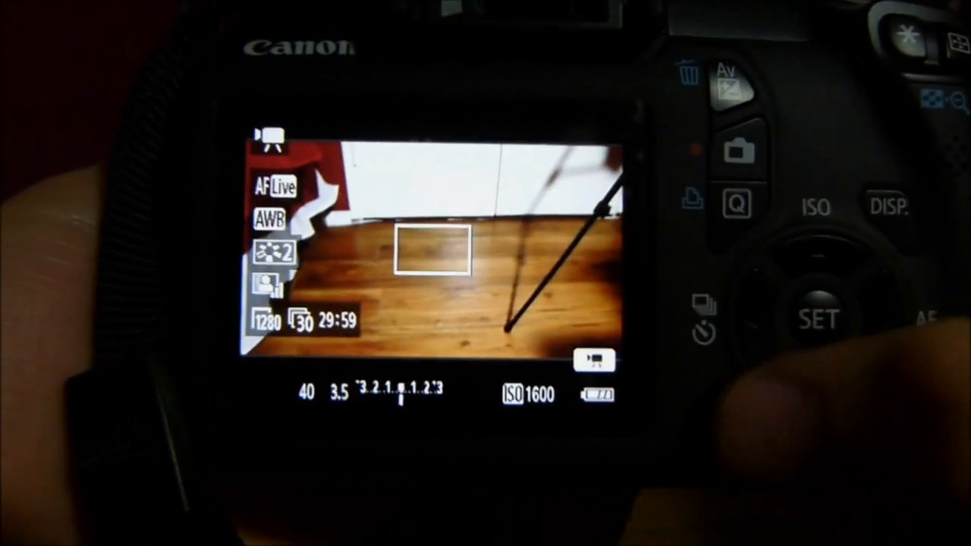
# Step: Bring up the Auto Lighting Optimizer settings with Strong highlighted
pyautogui.click(713, 437)
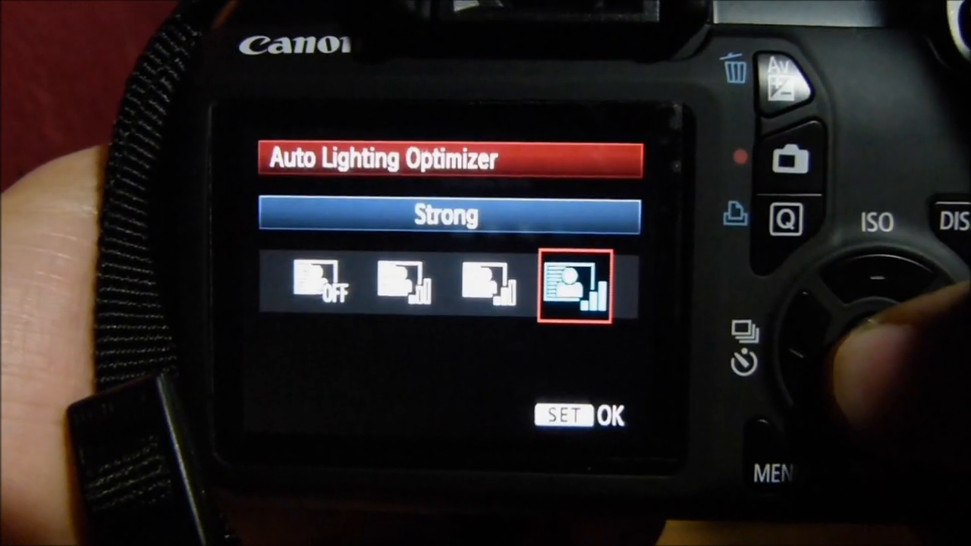
pyautogui.click(857, 334)
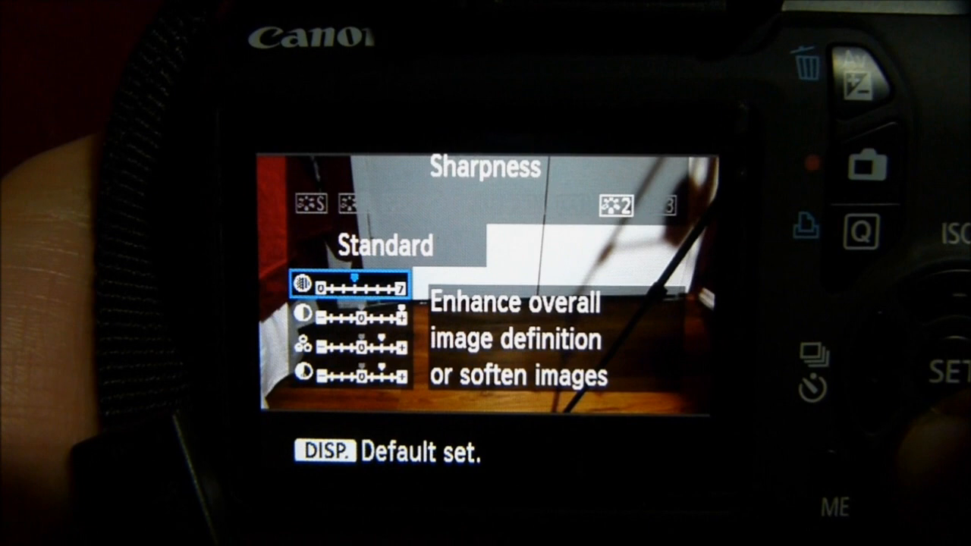
# Step: Step down through Picture Style 2's detail parameters past Saturation to Color tone
pyautogui.press('Down')
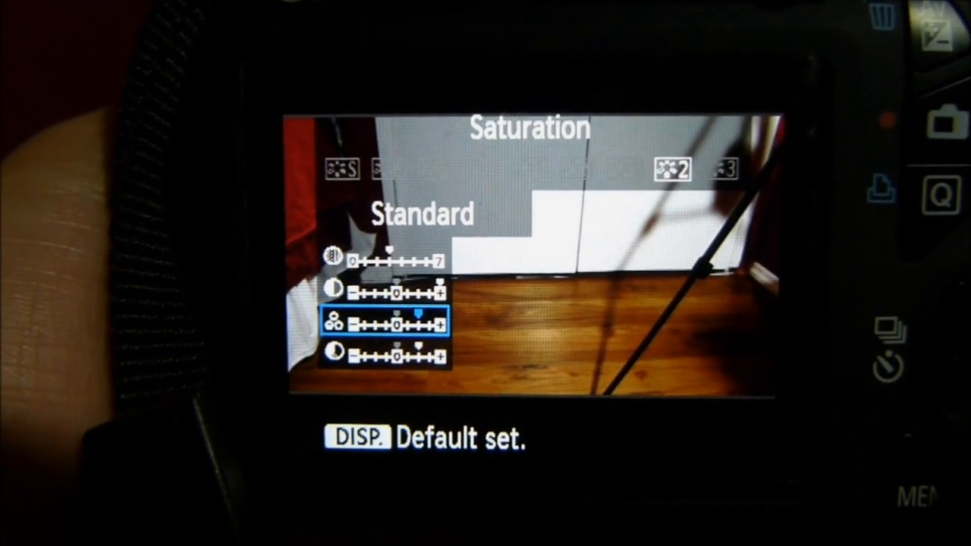
pyautogui.press('Down')
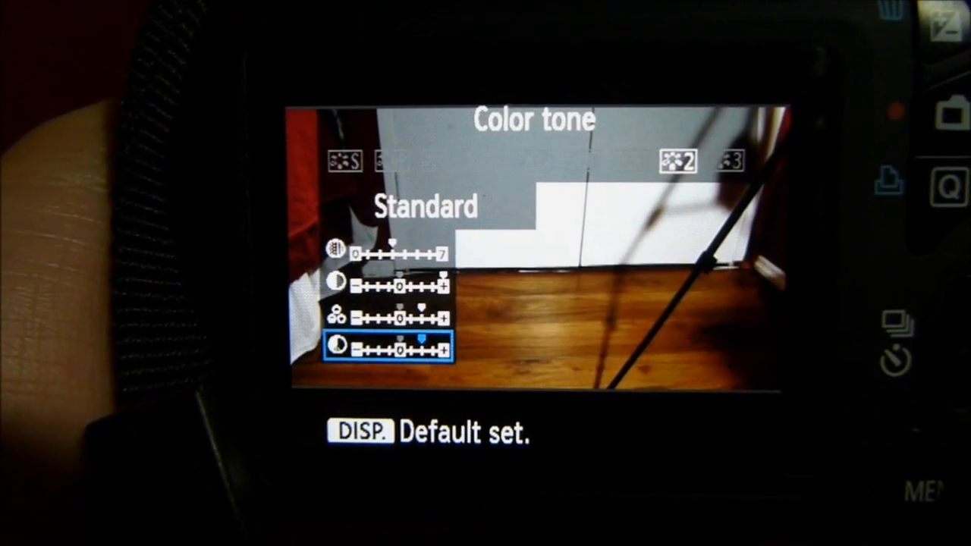